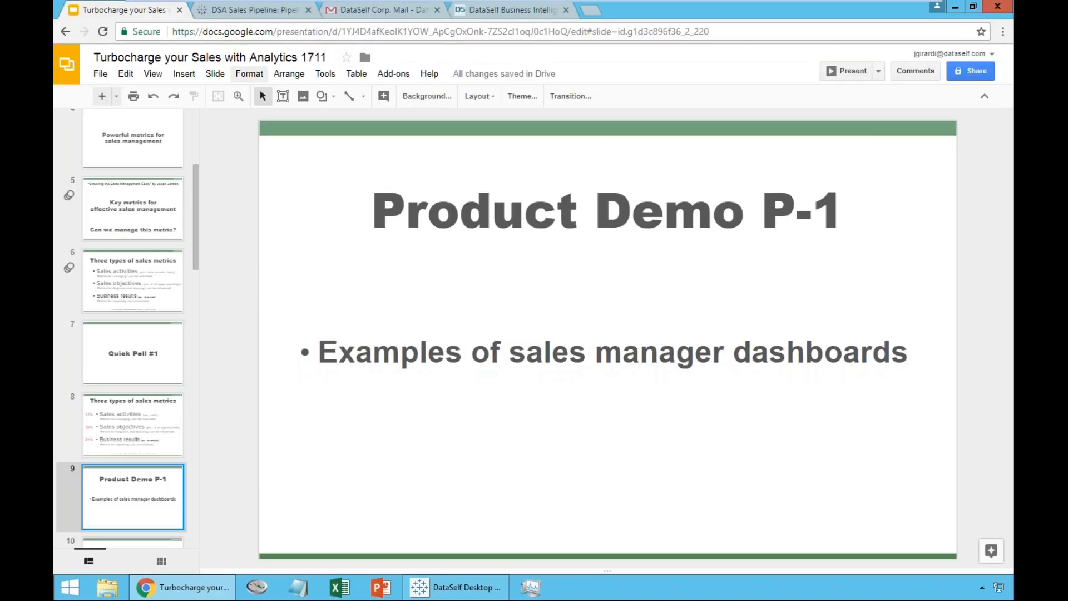
- Switch to the DSA Sales Pipeline tab showing Pipeline by Acct Mgr with $42,359.1K open
left_click(253, 10)
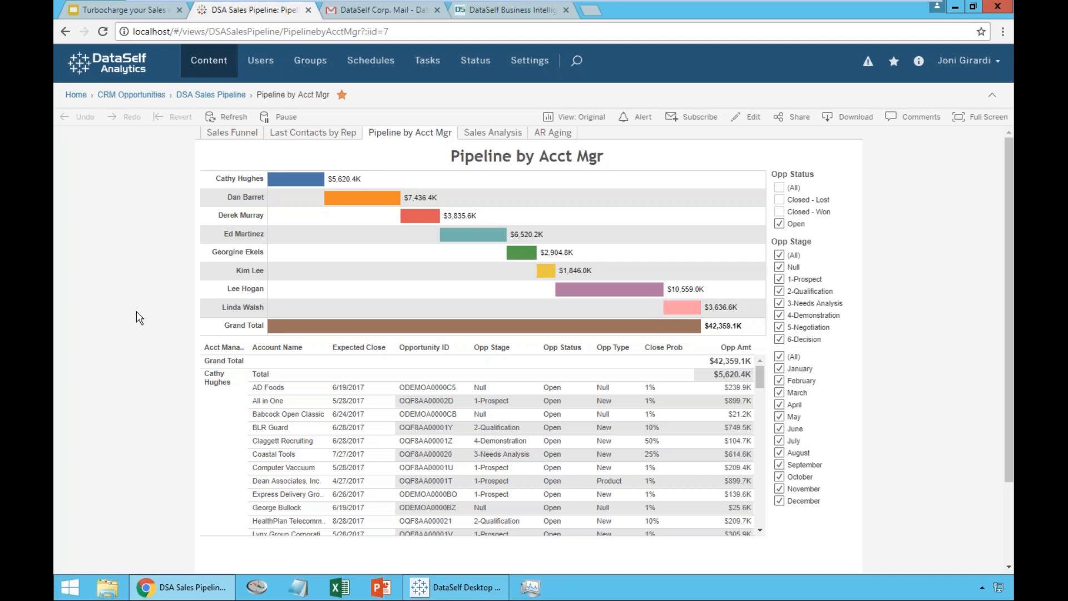
mouse_move(176, 275)
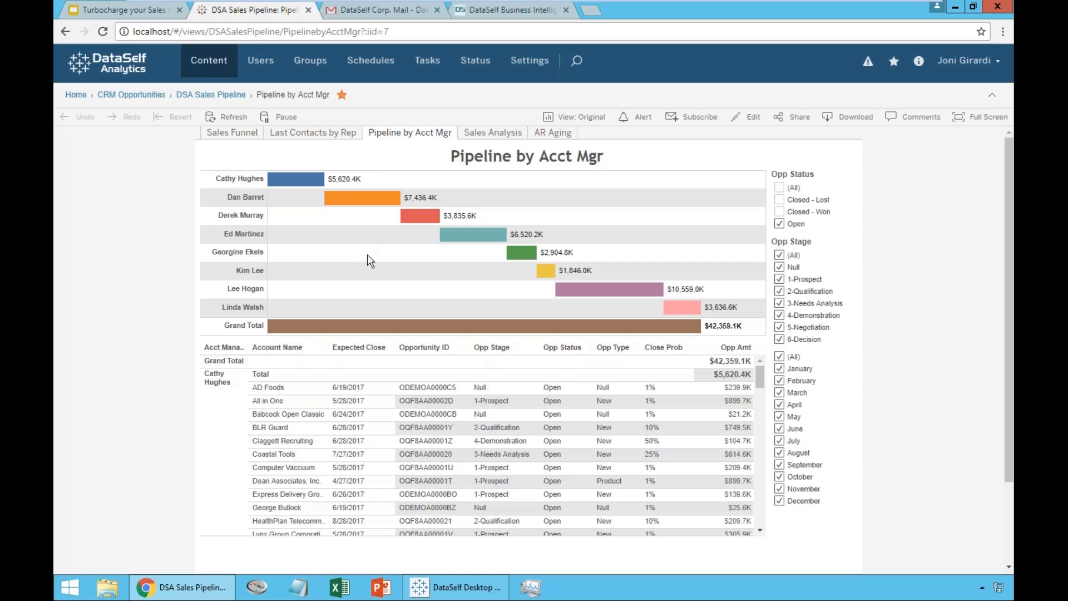
mouse_move(374, 250)
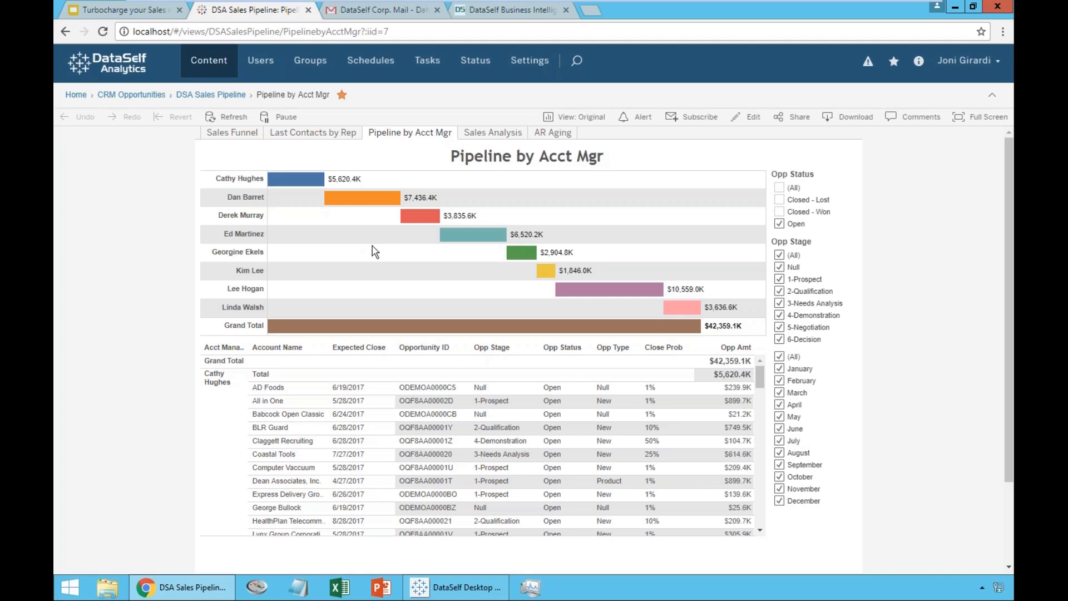
mouse_move(382, 265)
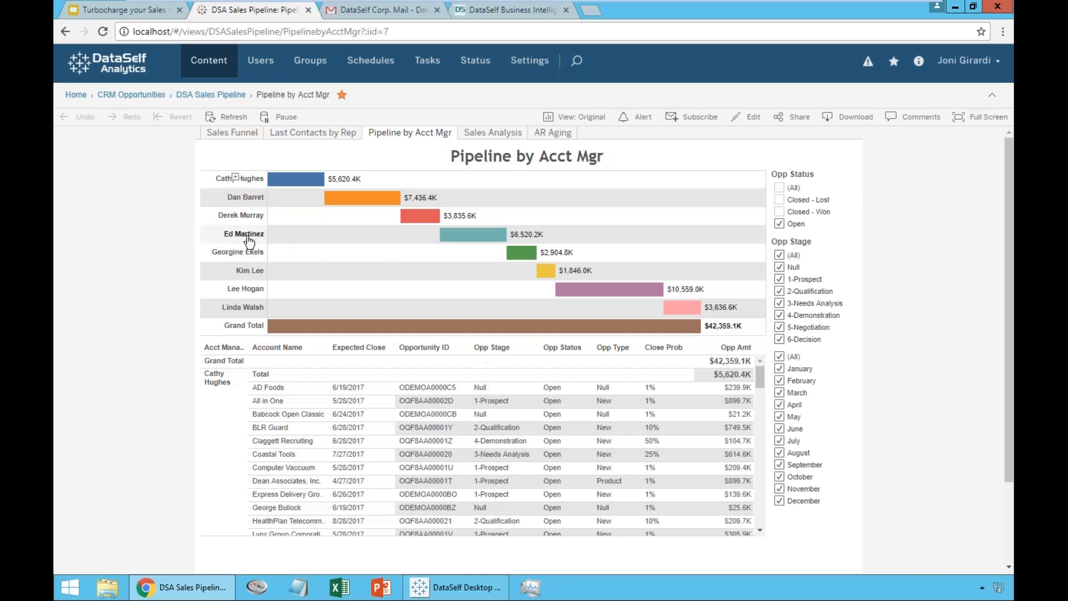
mouse_move(286, 248)
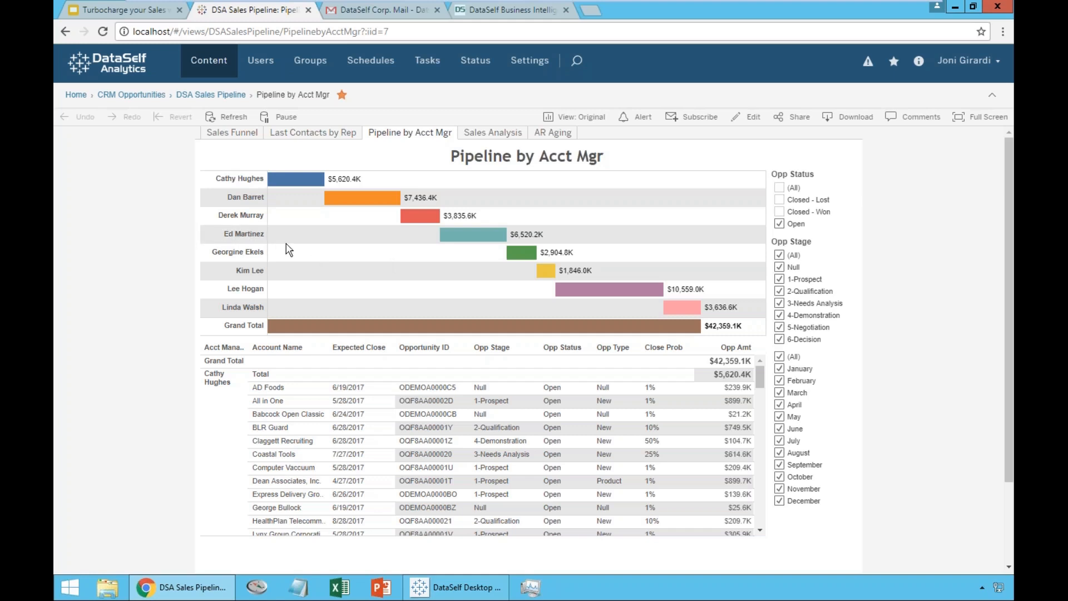
mouse_move(472, 235)
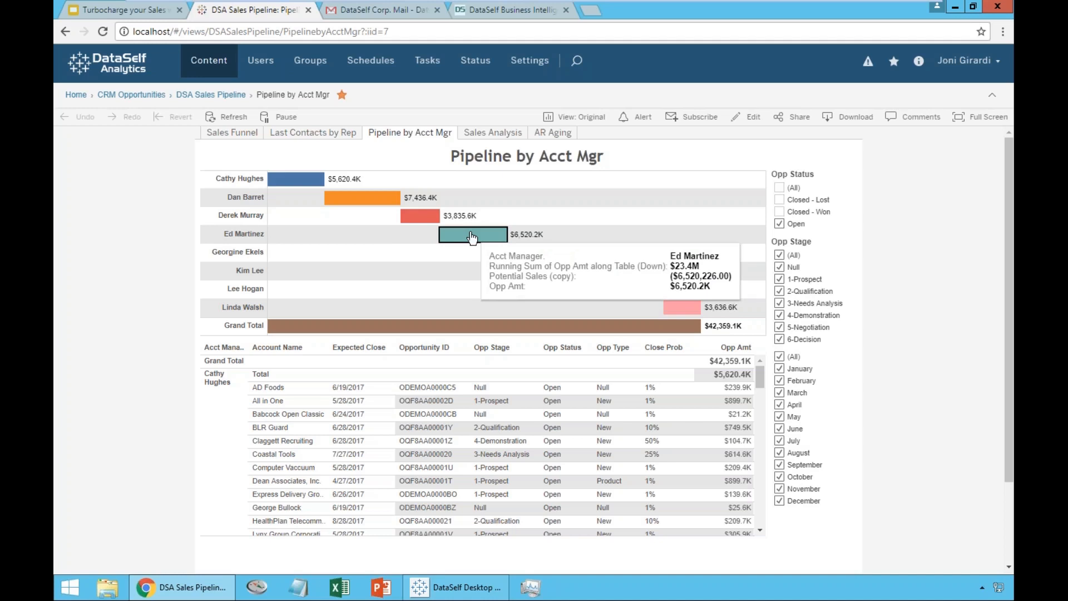
left_click(472, 235)
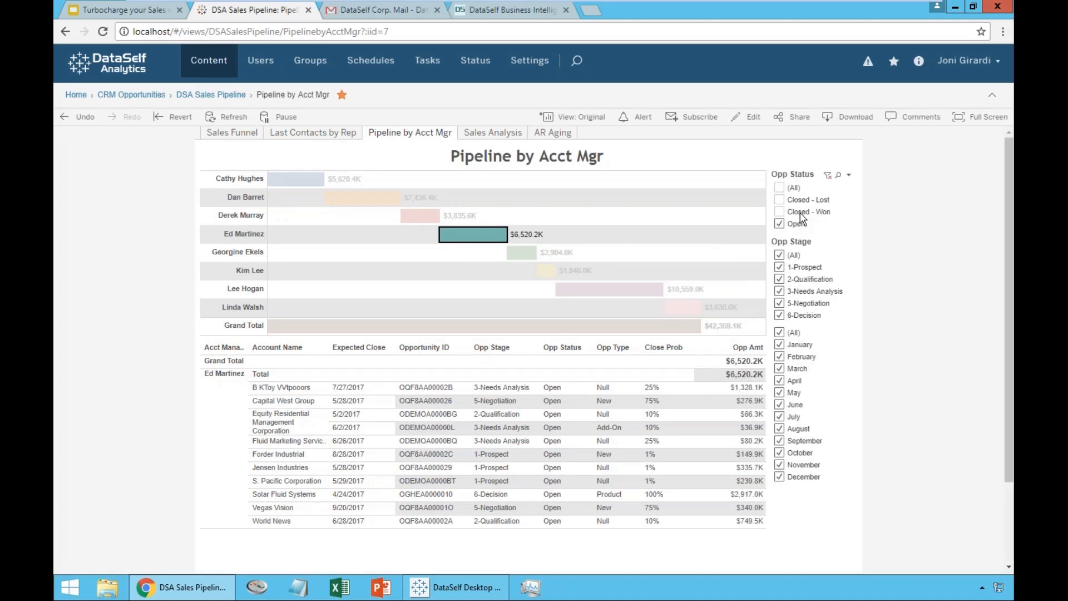
mouse_move(792, 233)
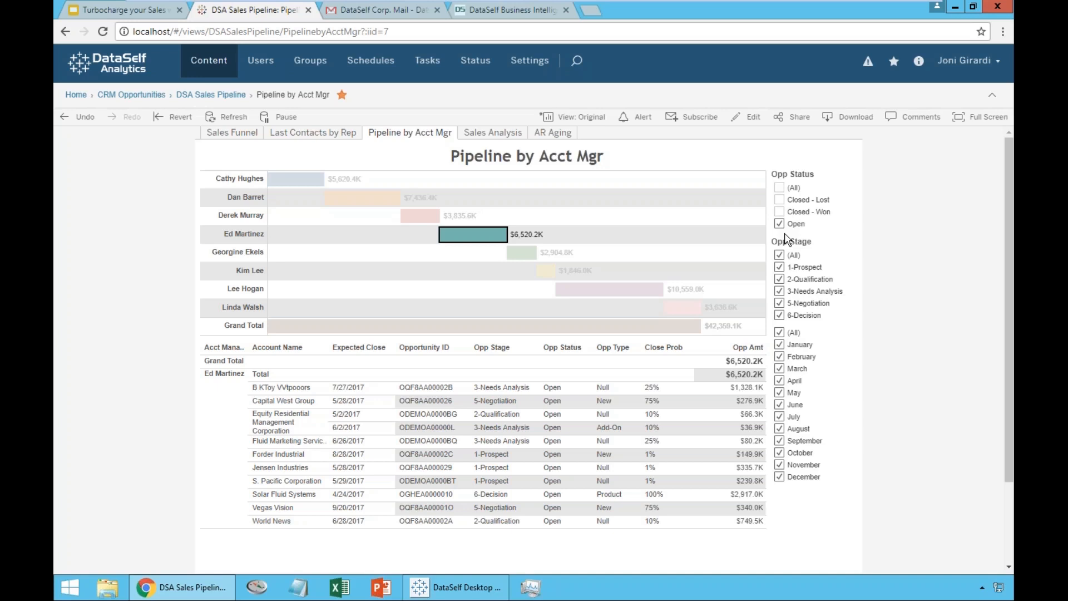
mouse_move(417, 257)
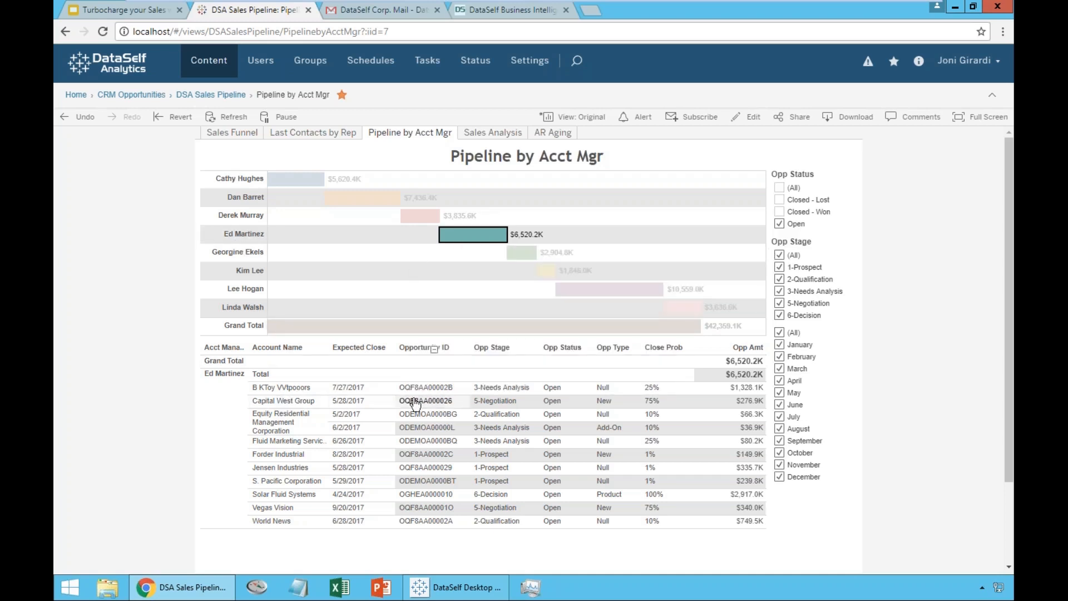
mouse_move(712, 387)
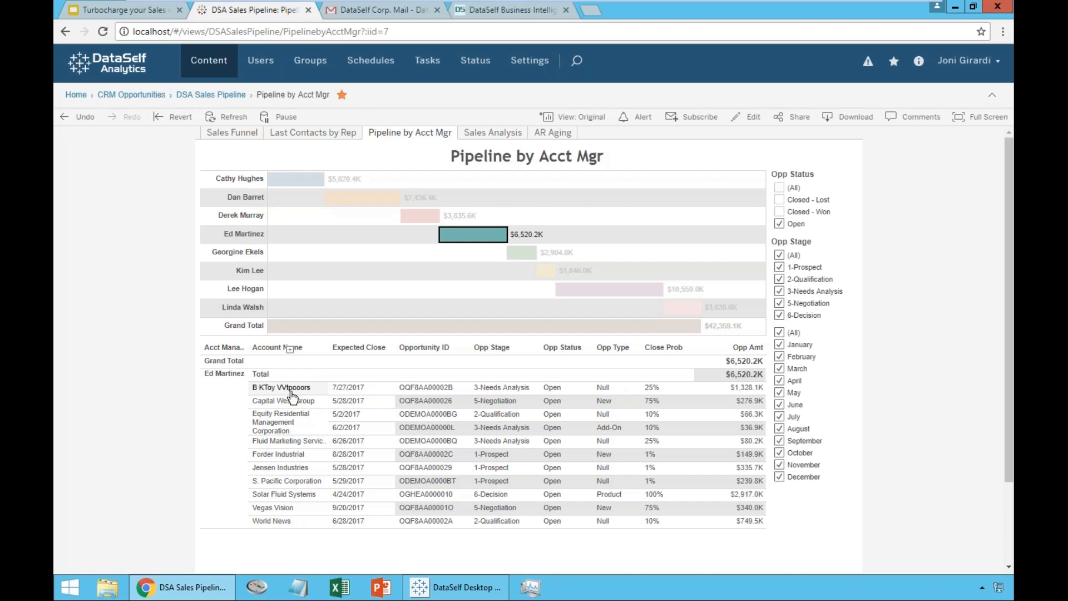
- Single out the B KToy VVtpooors opportunity ($1,328.1K) and review its action links
left_click(281, 387)
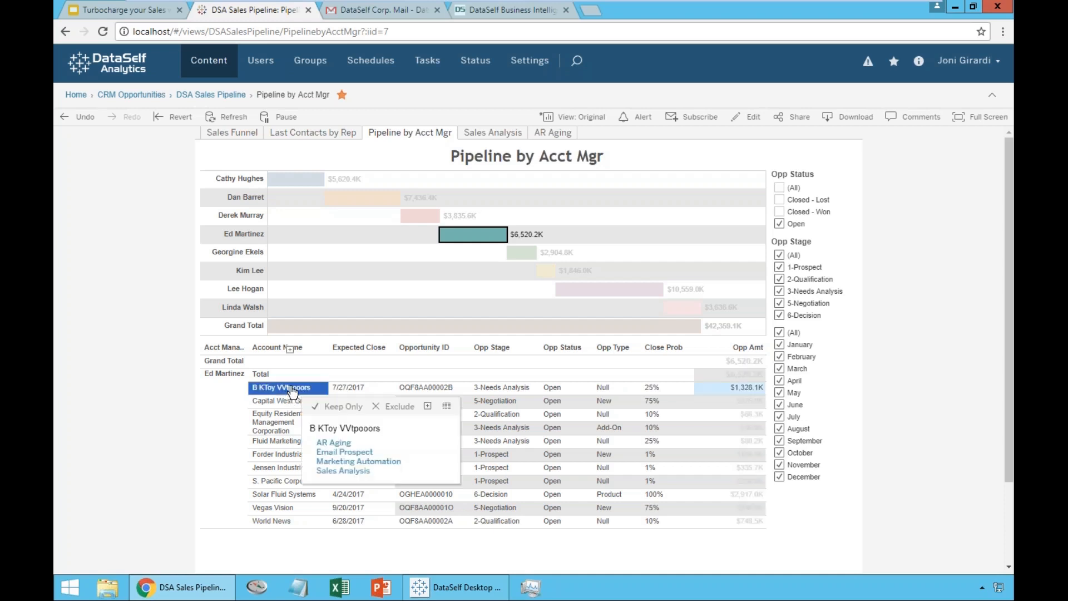
mouse_move(342, 471)
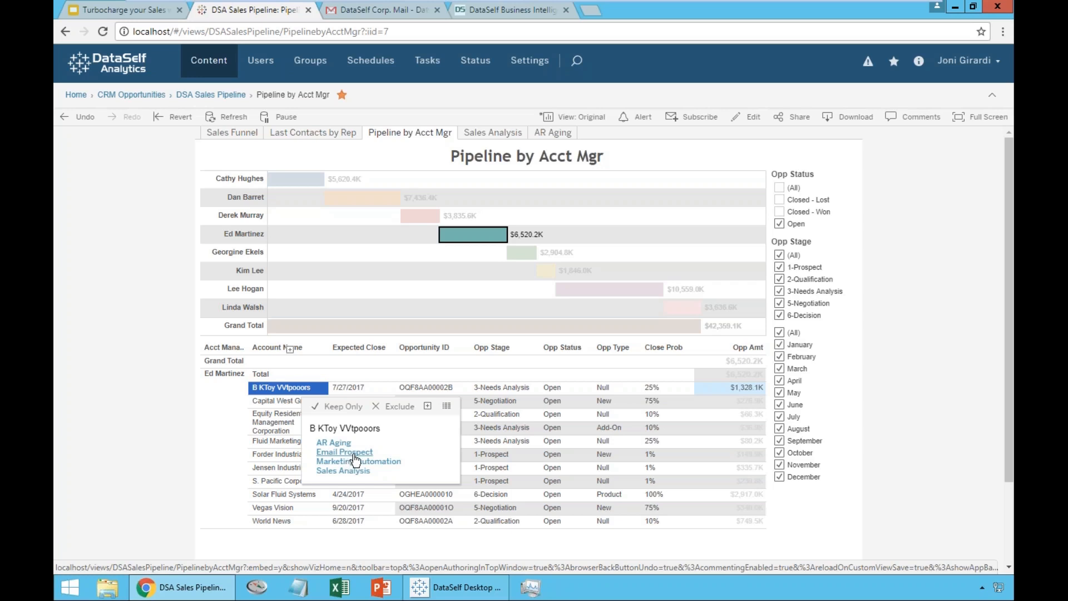
mouse_move(359, 460)
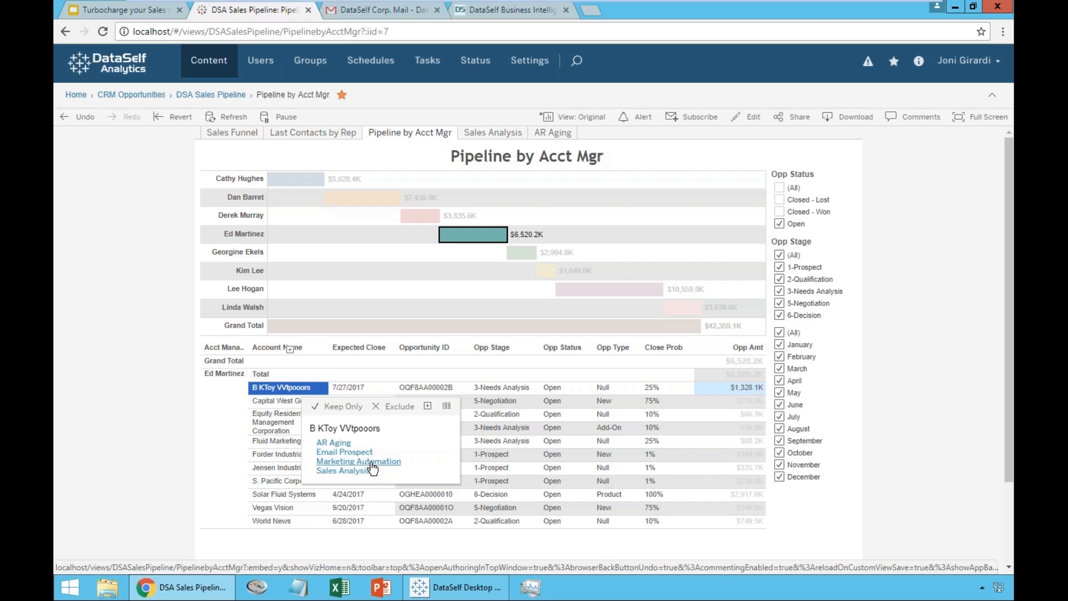
mouse_move(355, 478)
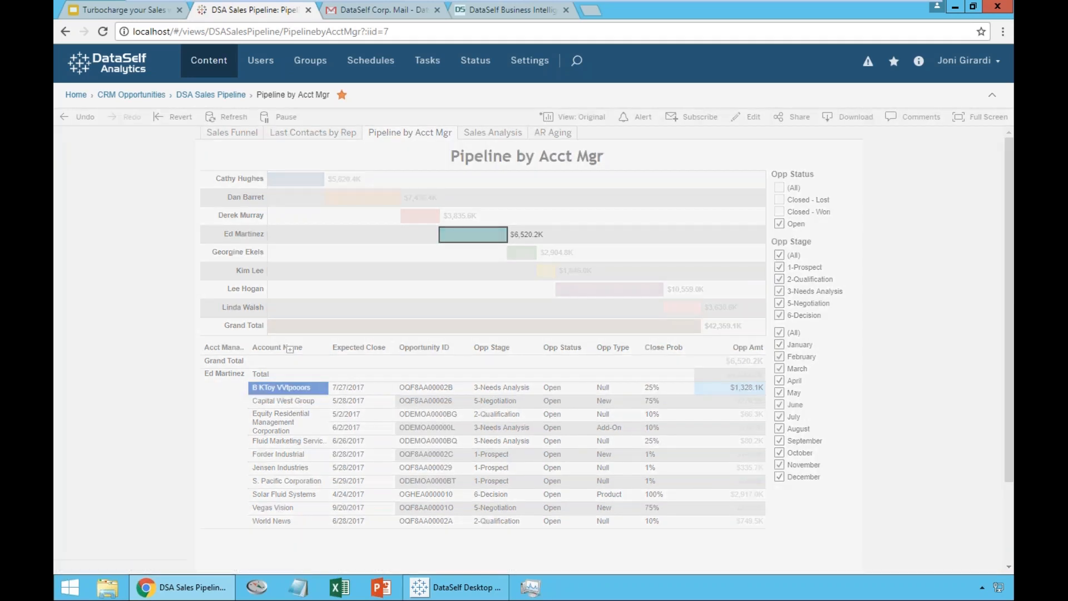
left_click(492, 133)
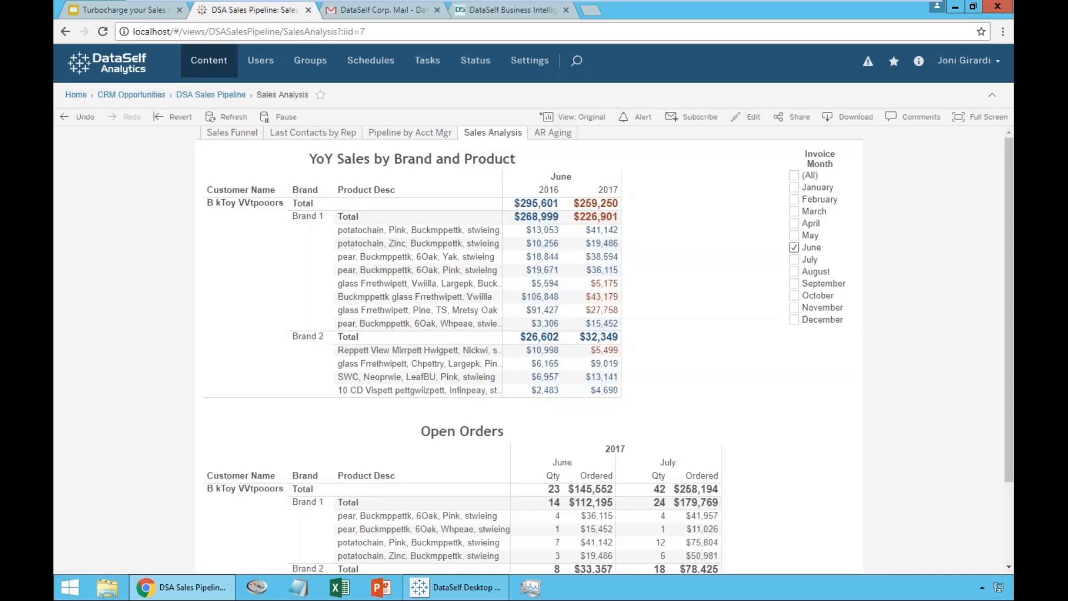
mouse_move(732, 378)
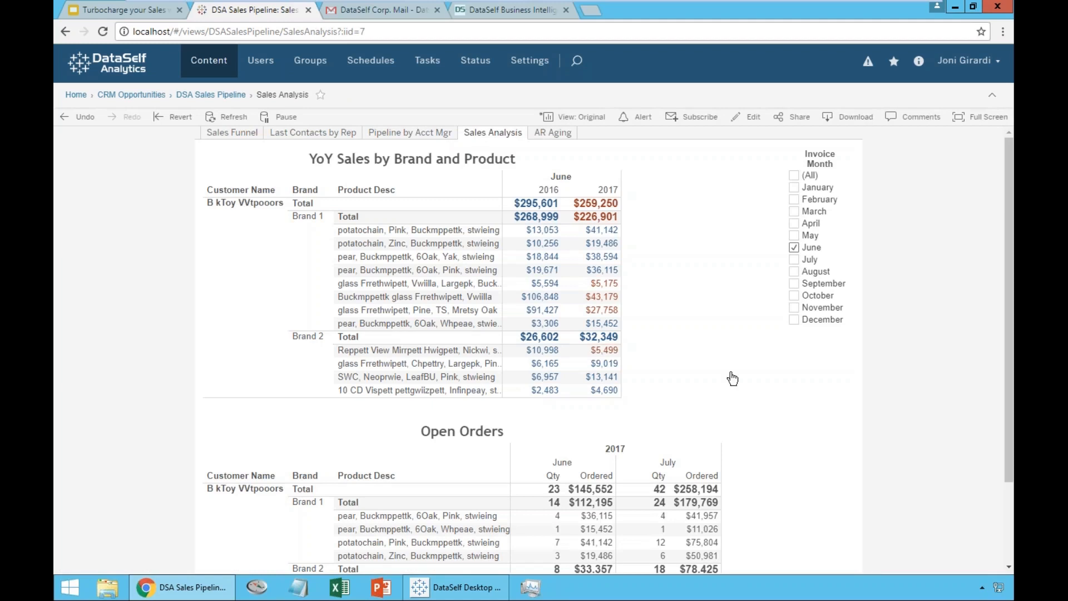
mouse_move(329, 177)
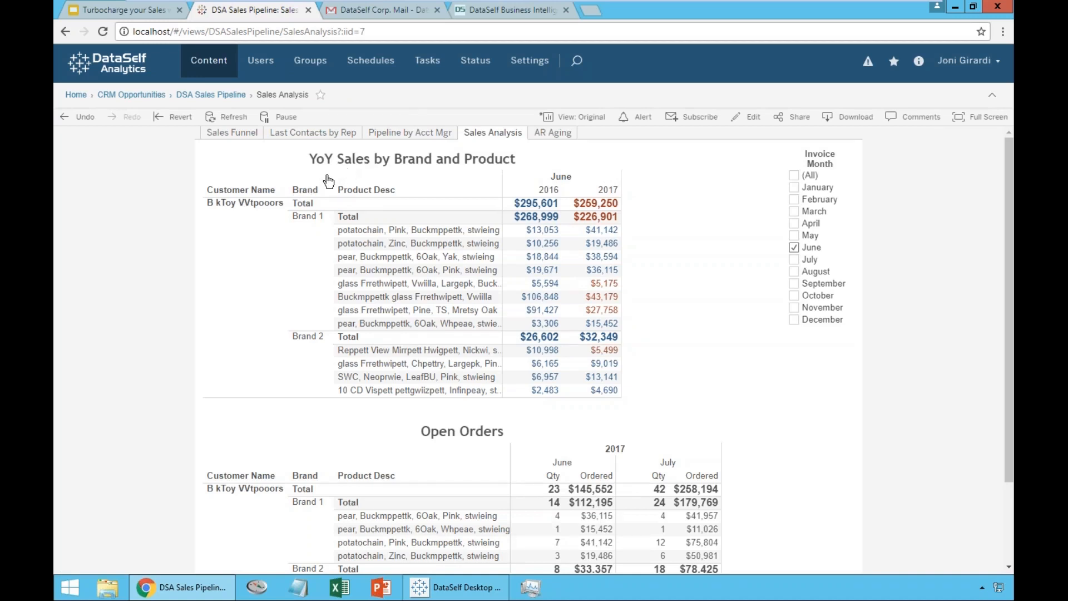
mouse_move(406, 170)
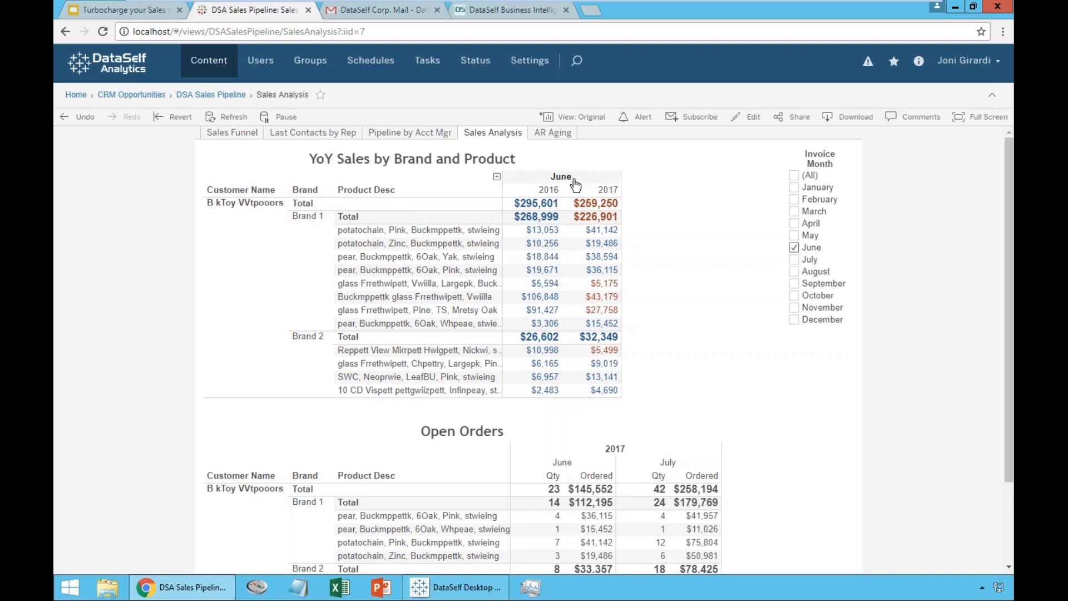
mouse_move(538, 363)
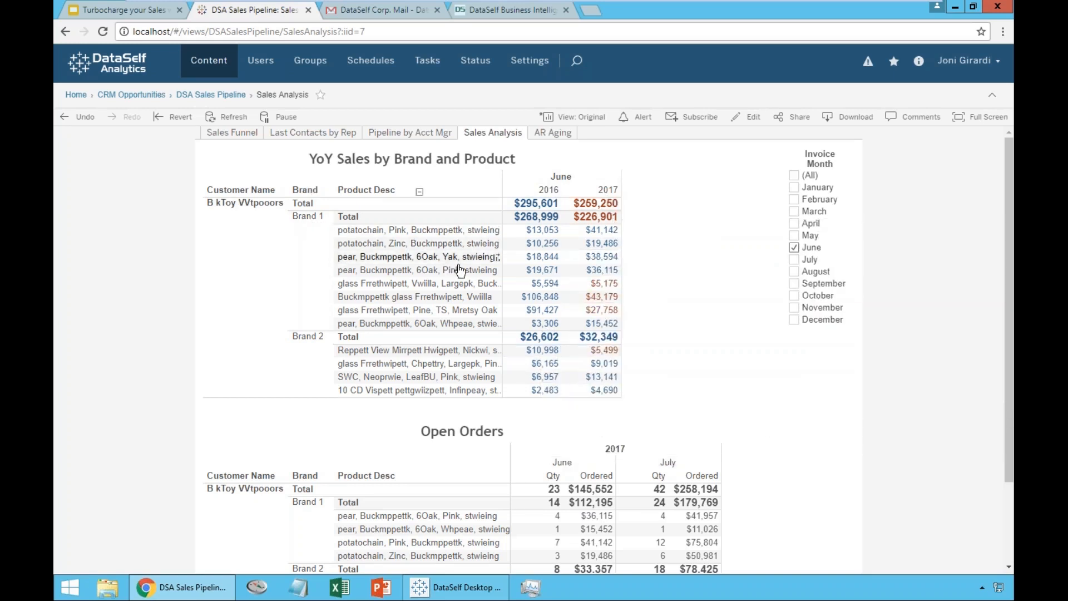
mouse_move(639, 282)
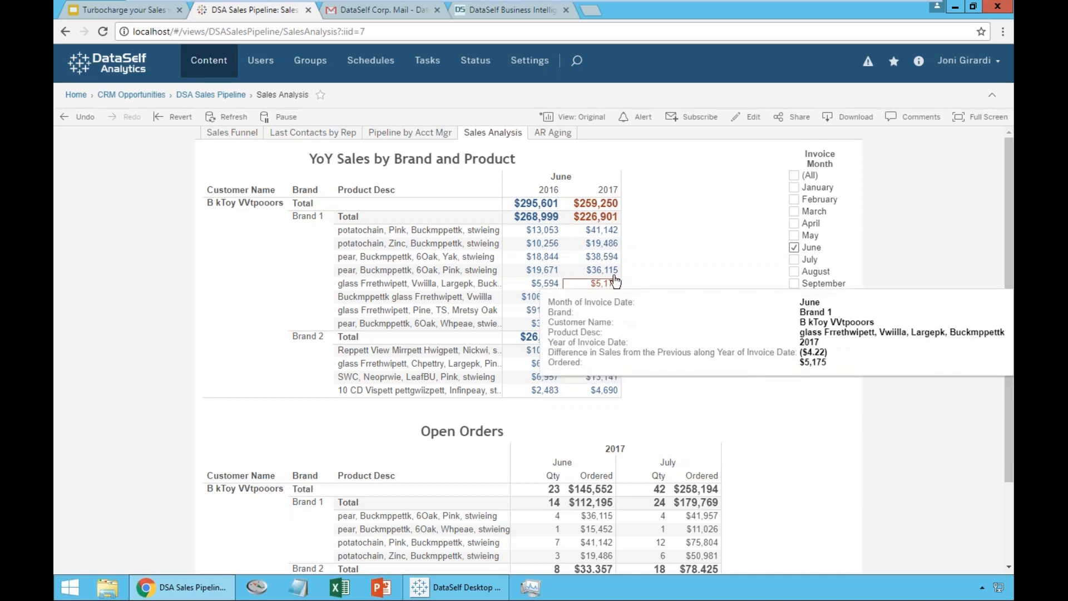
mouse_move(654, 272)
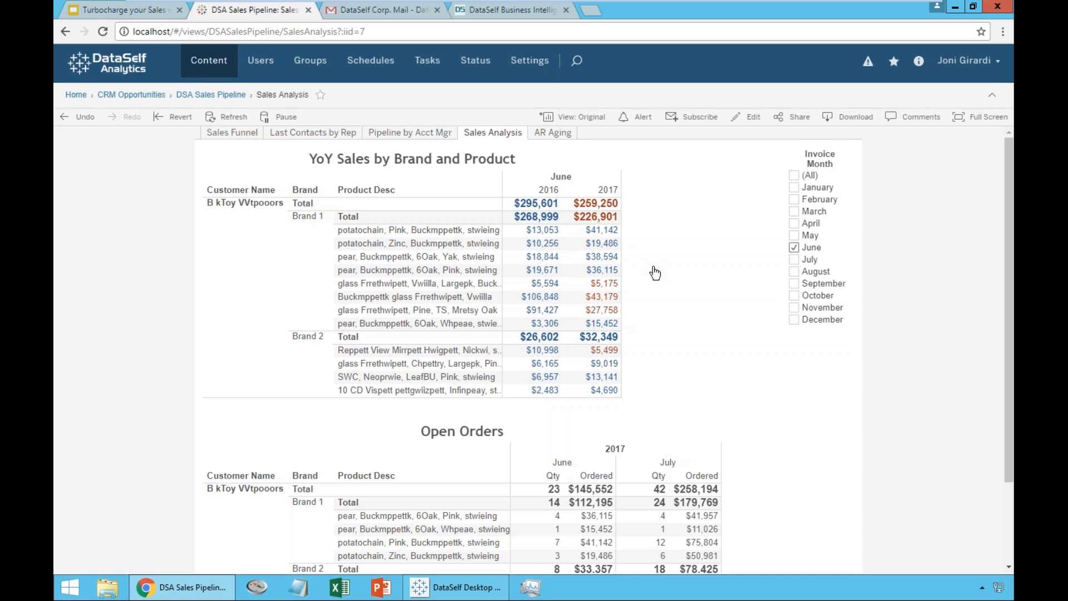
mouse_move(602, 284)
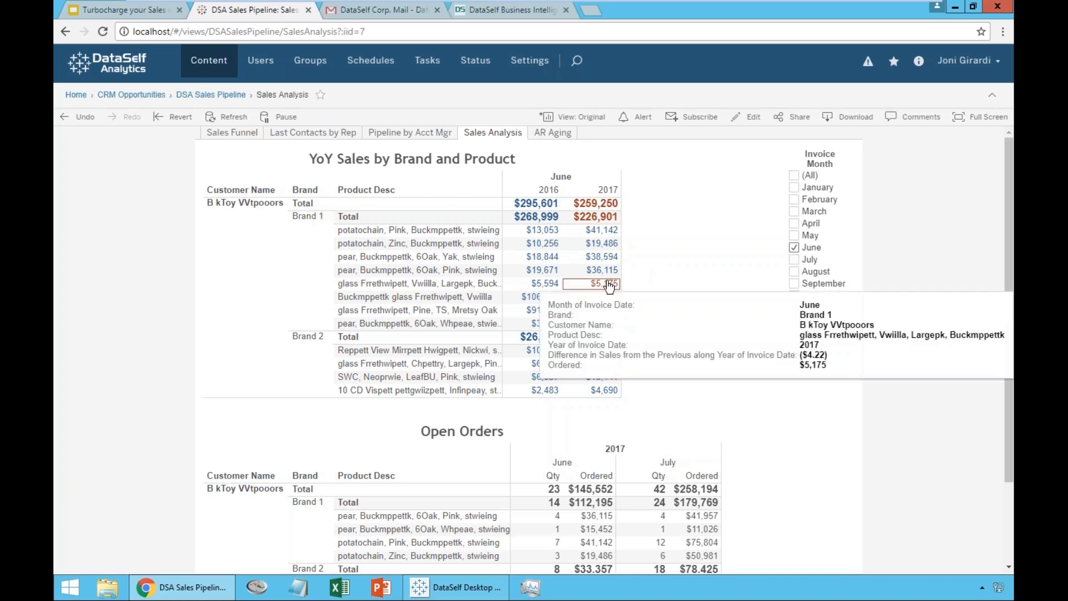
mouse_move(663, 307)
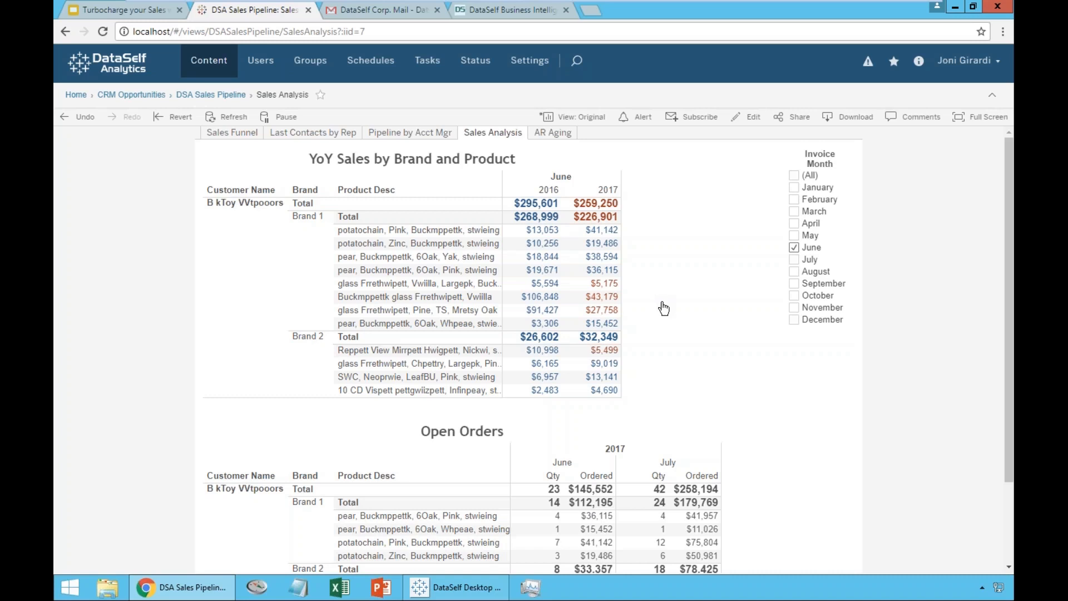
mouse_move(646, 296)
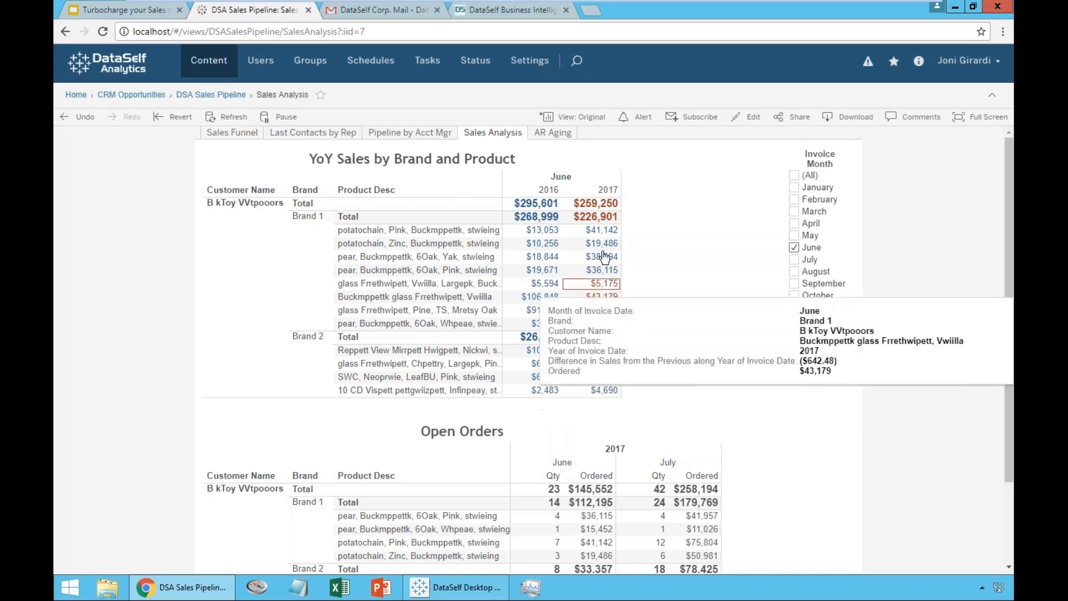
mouse_move(594, 217)
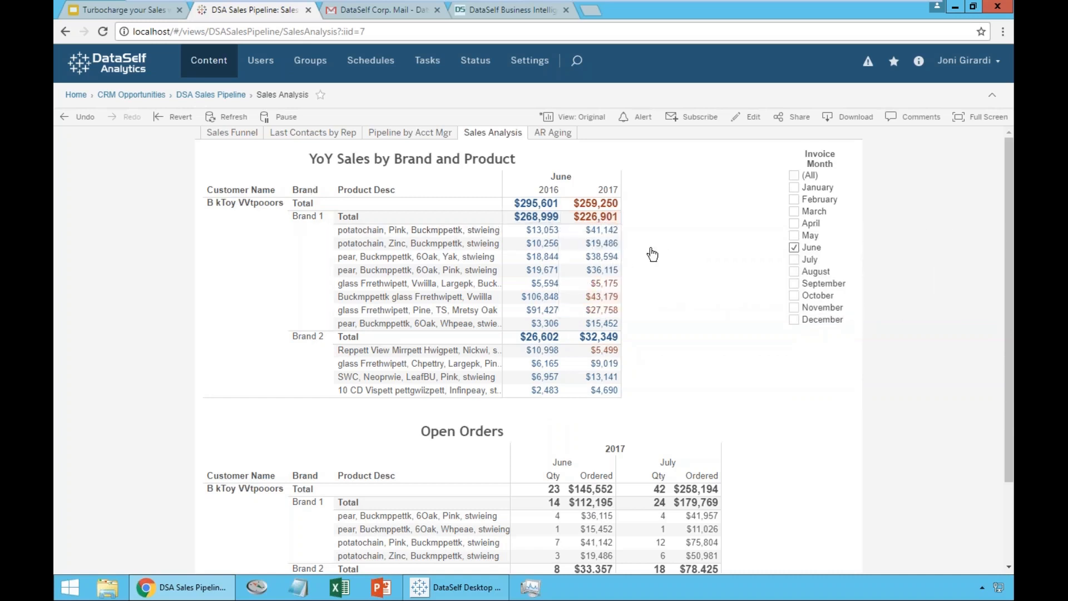
mouse_move(681, 264)
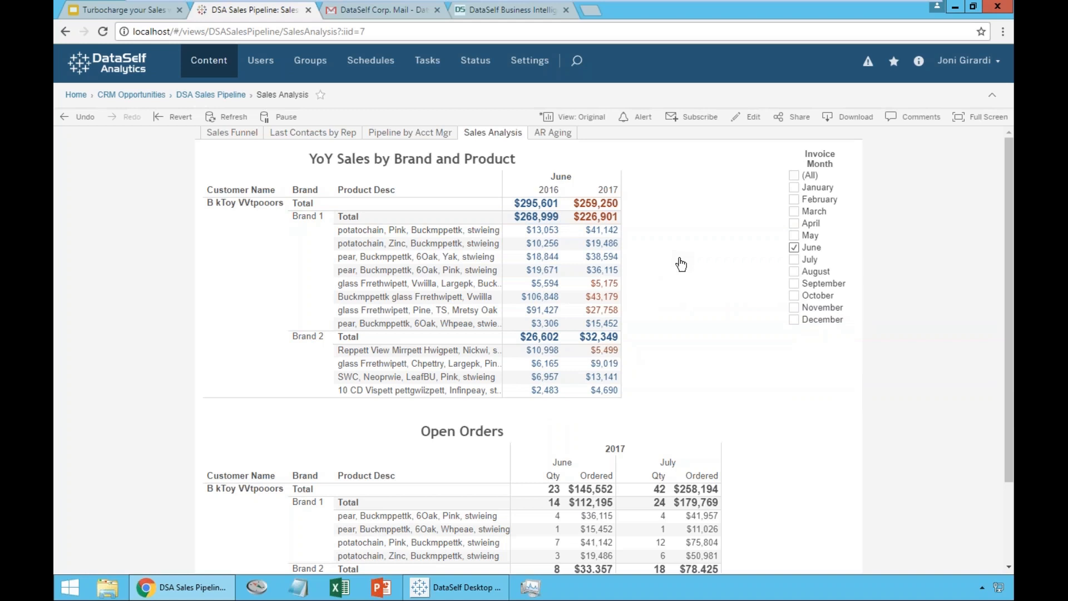
mouse_move(765, 238)
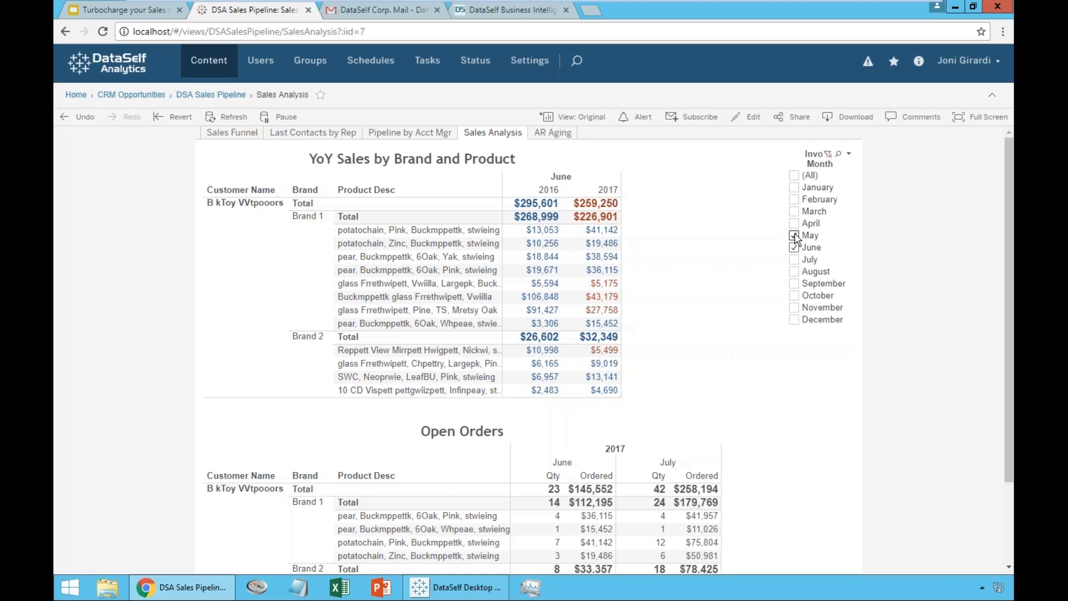
- Add May to the Invoice Month filter so sales compare May and June
left_click(794, 235)
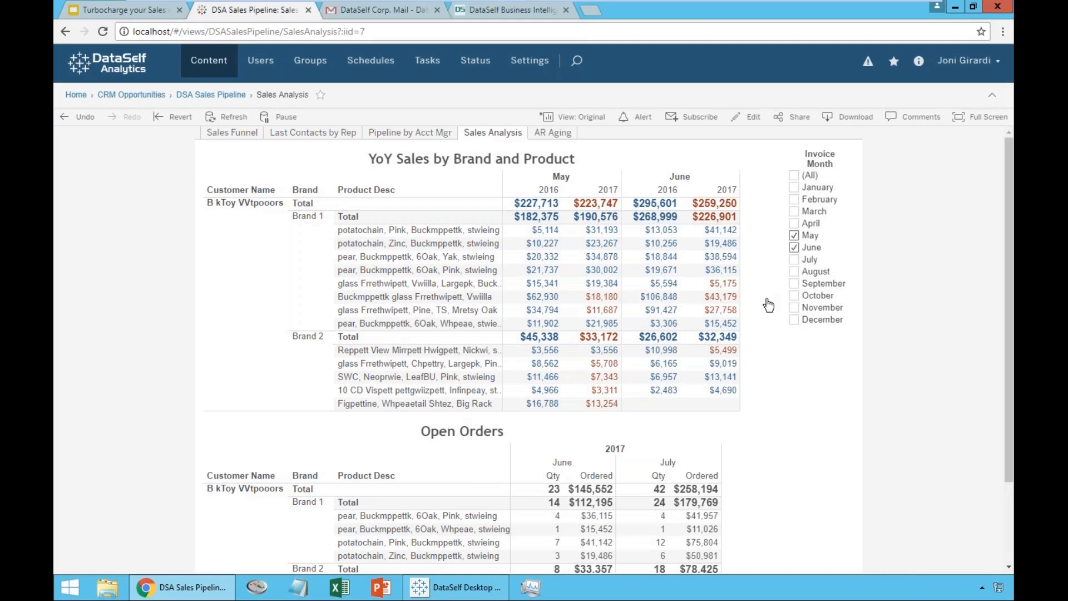
mouse_move(594, 203)
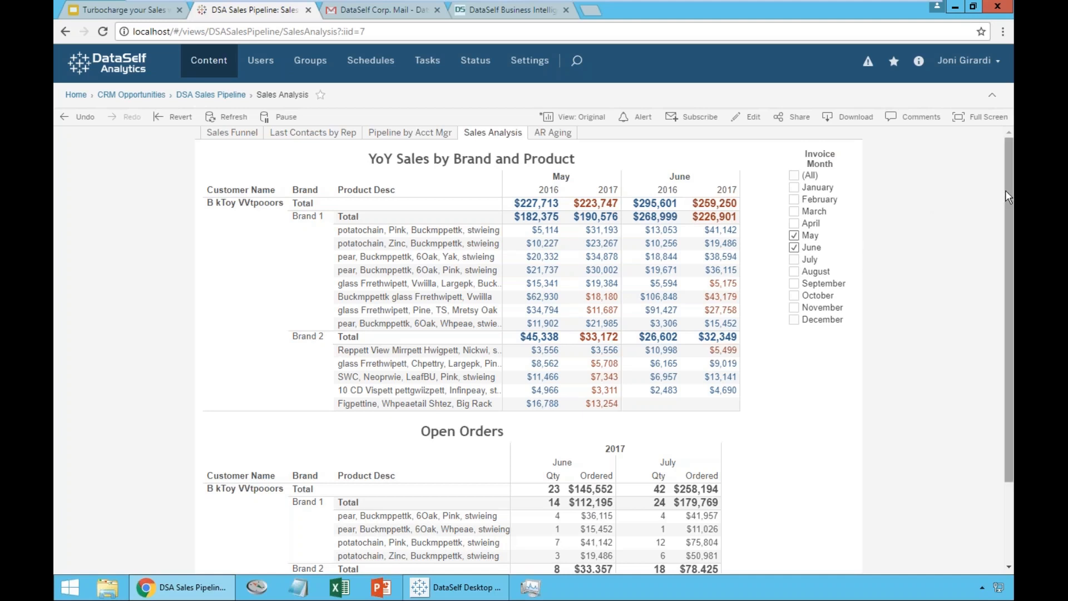
scroll("down", 3)
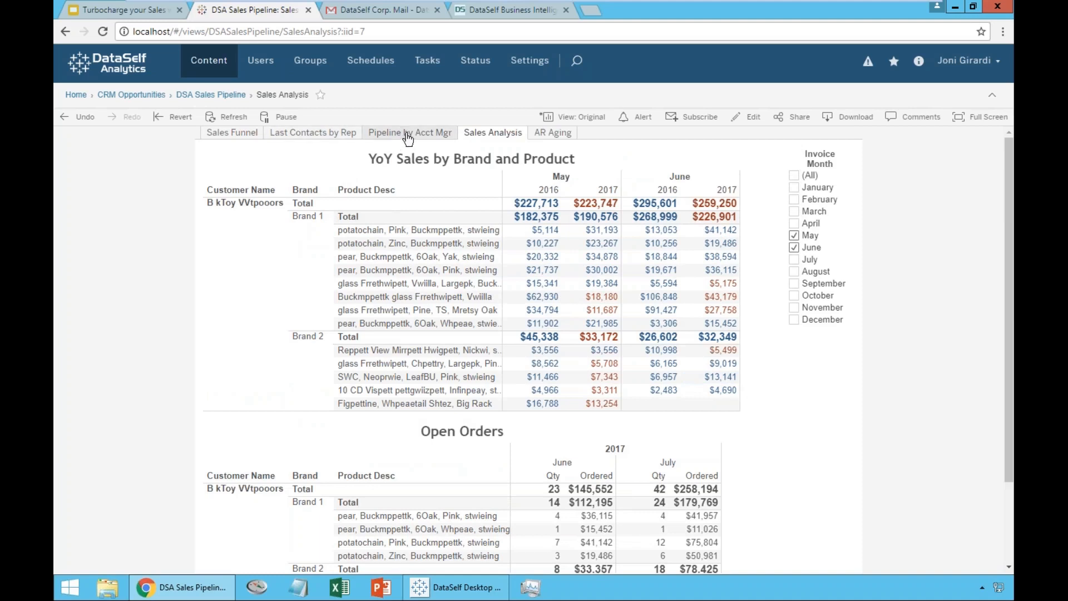
- Move from Pipeline by Acct Mgr to the Last Contacts by Rep dashboard
left_click(409, 133)
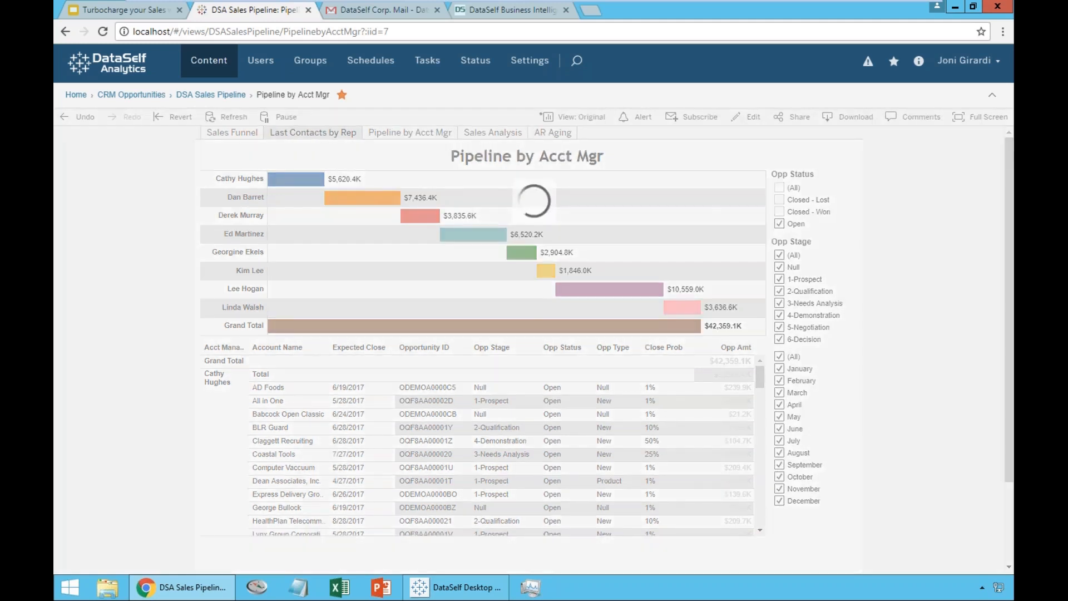
left_click(313, 133)
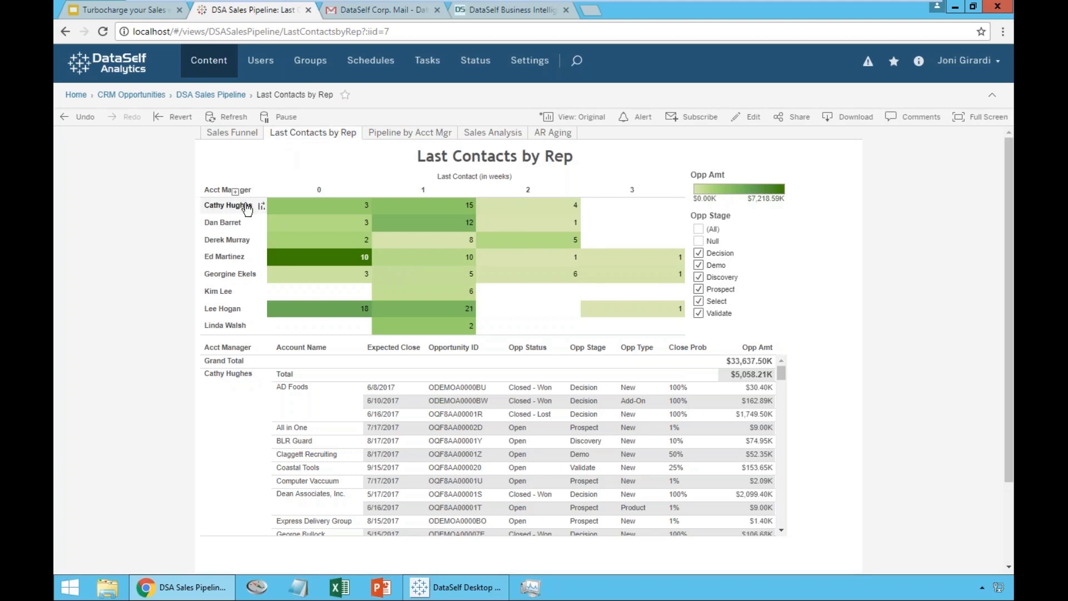
mouse_move(250, 192)
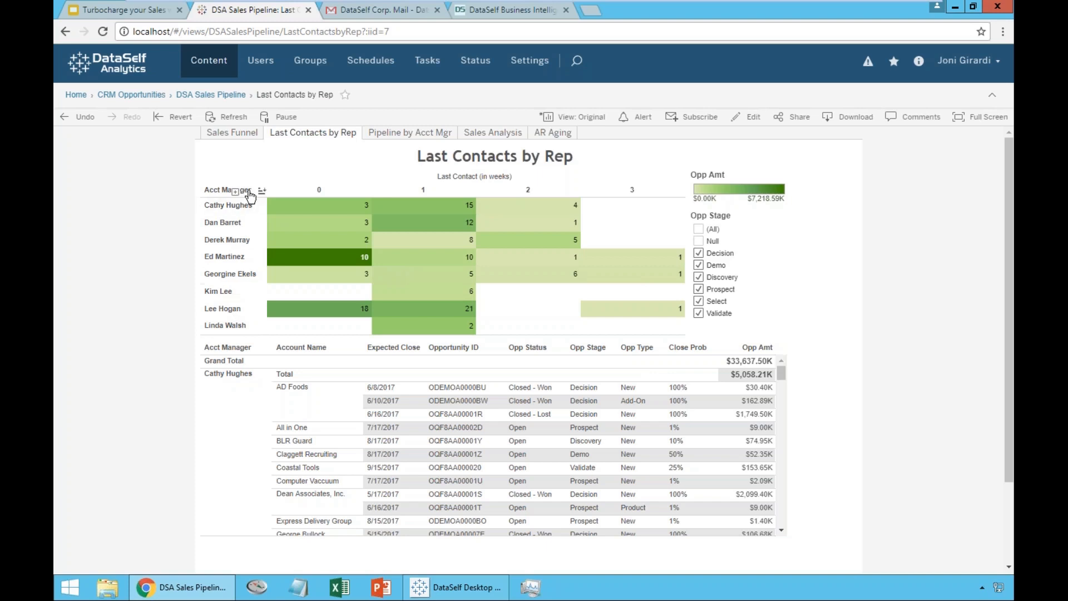
mouse_move(338, 207)
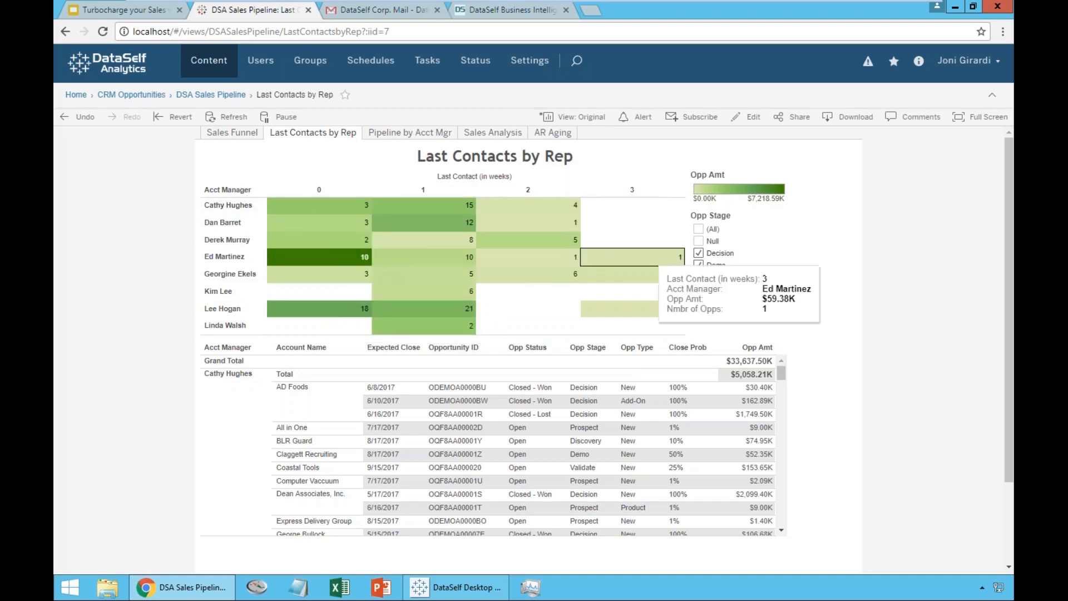
mouse_move(517, 251)
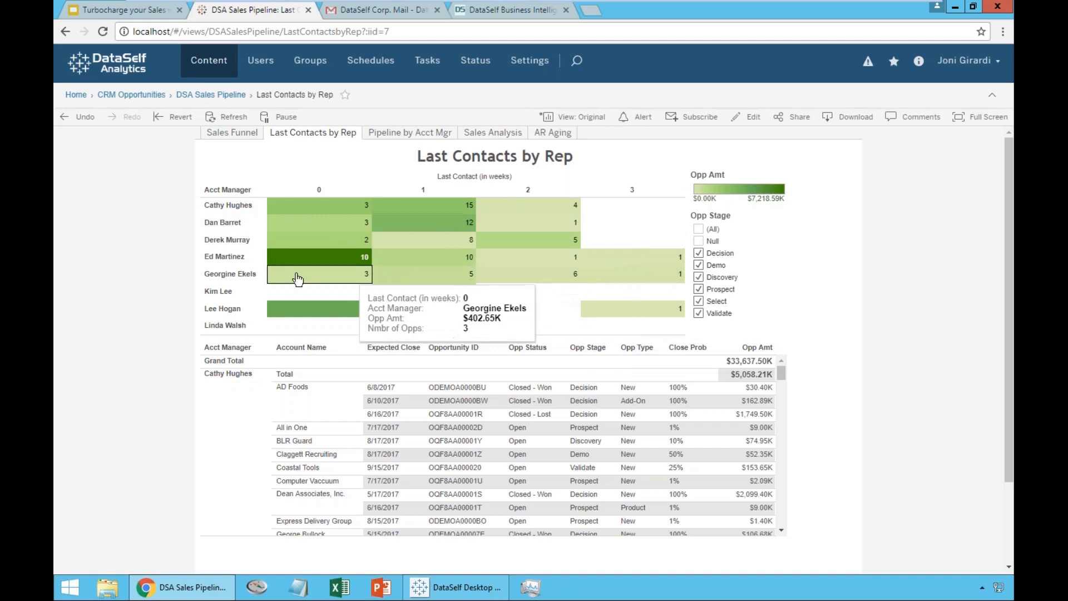
mouse_move(423, 262)
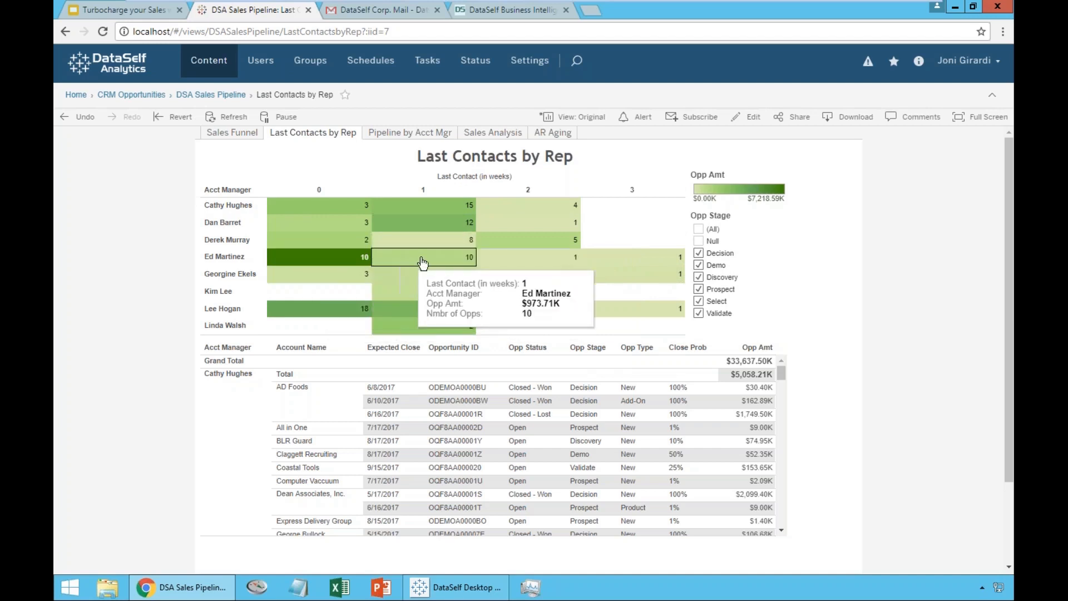
mouse_move(747, 198)
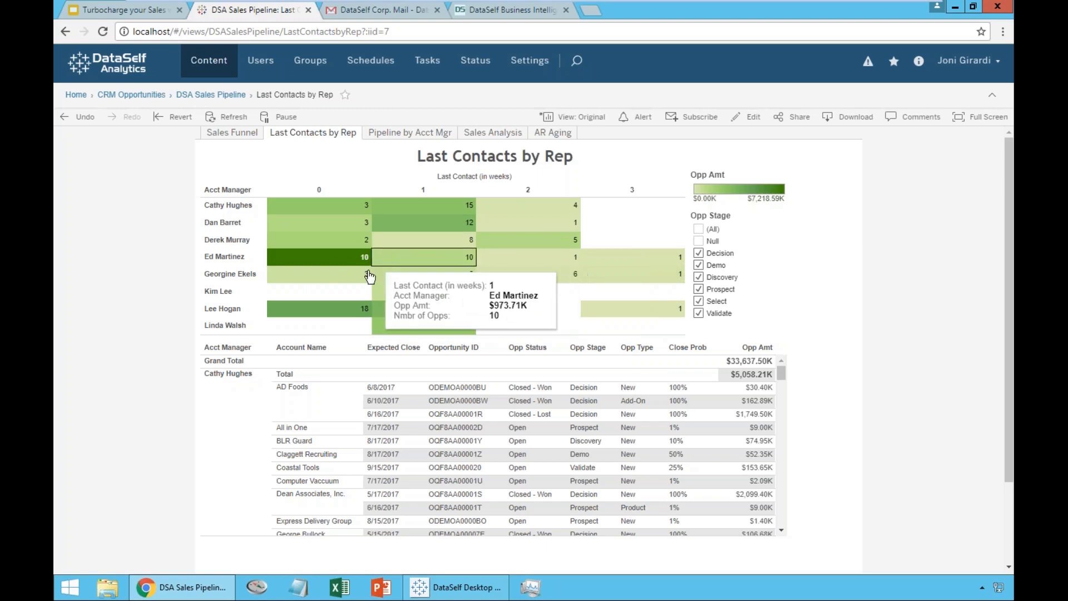
mouse_move(449, 231)
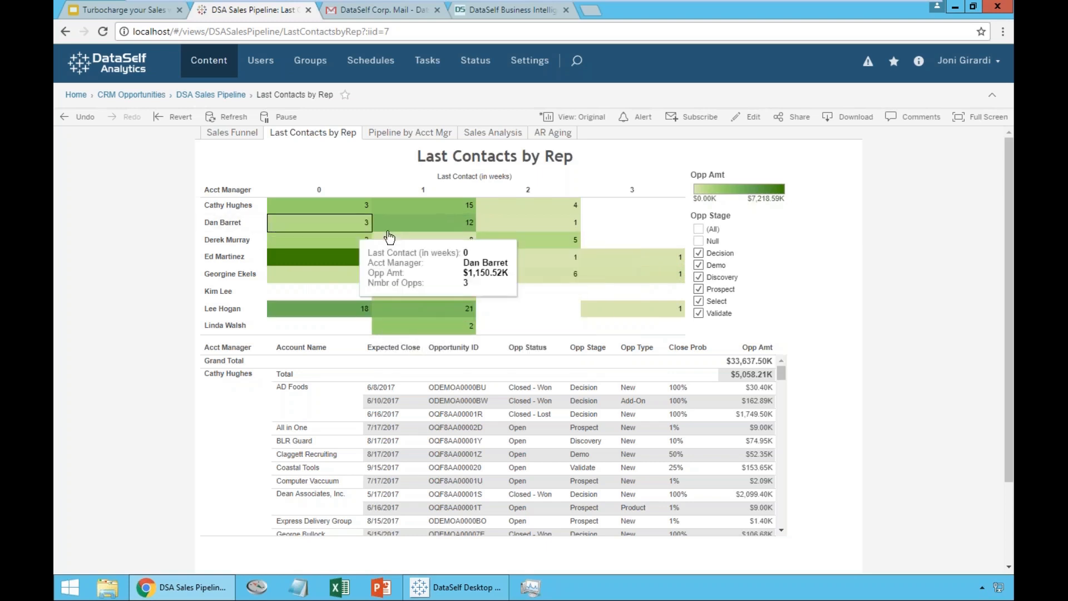
left_click(423, 222)
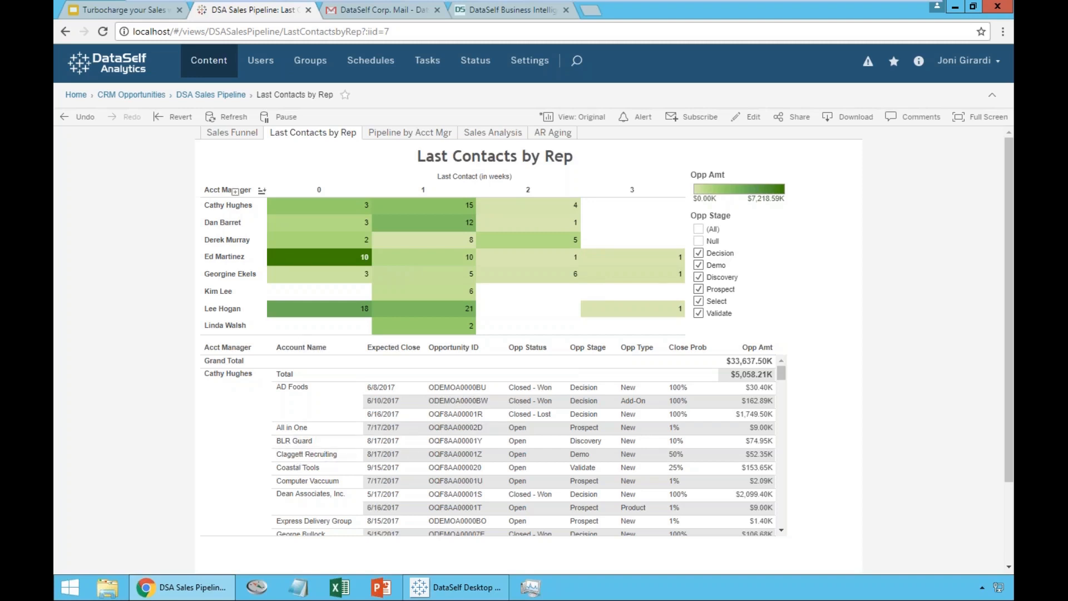
- Show the Sales Funnel dashboard briefly, then return to the Google Slides tab
left_click(232, 132)
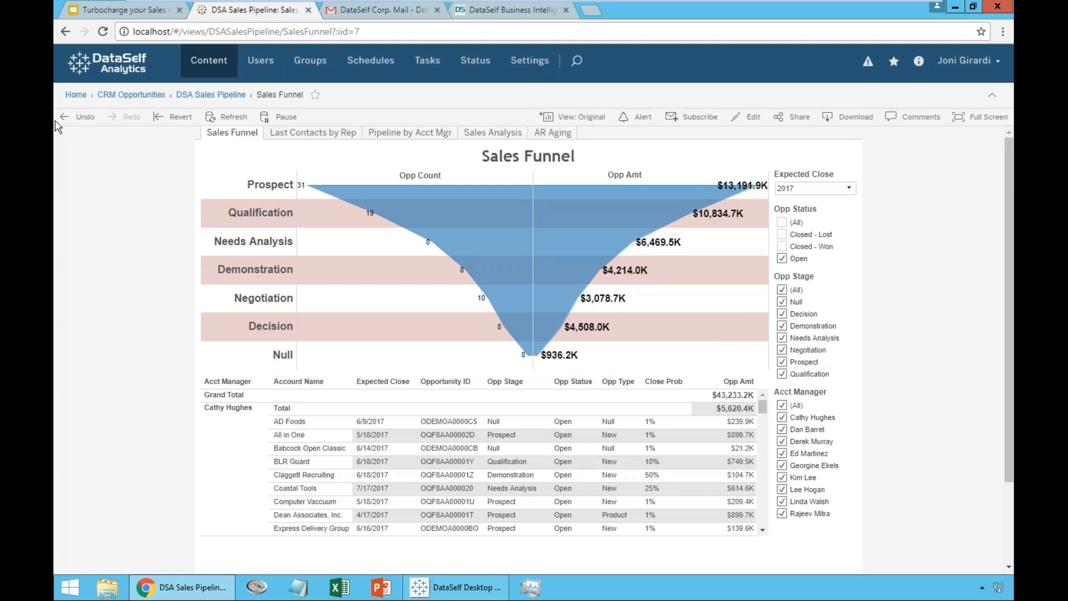
left_click(123, 10)
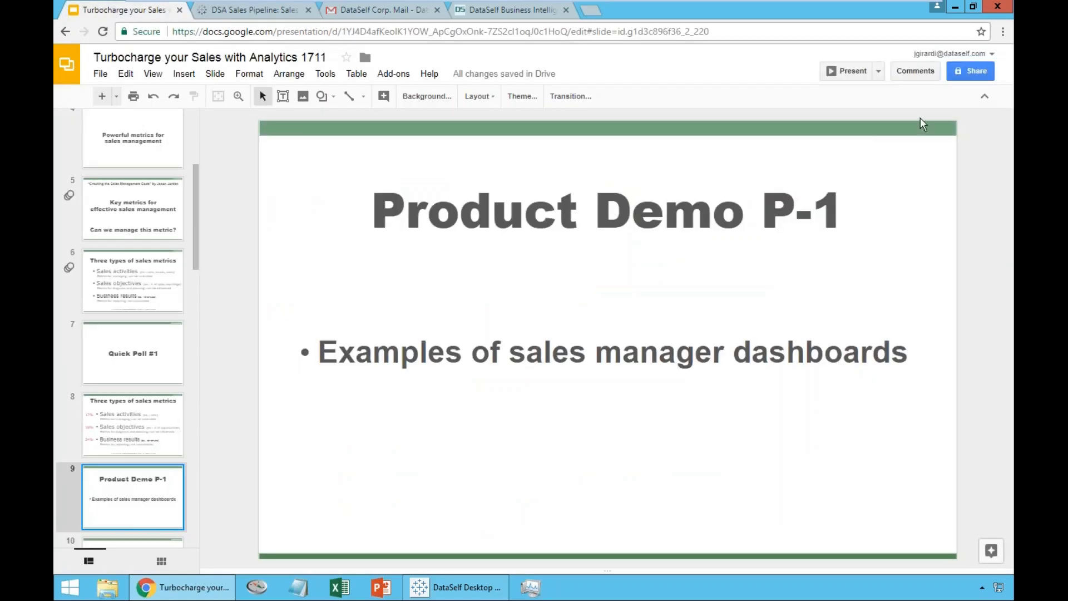
- Present full screen and advance past Quick Poll #2 to the reporting challenges poll
left_click(848, 70)
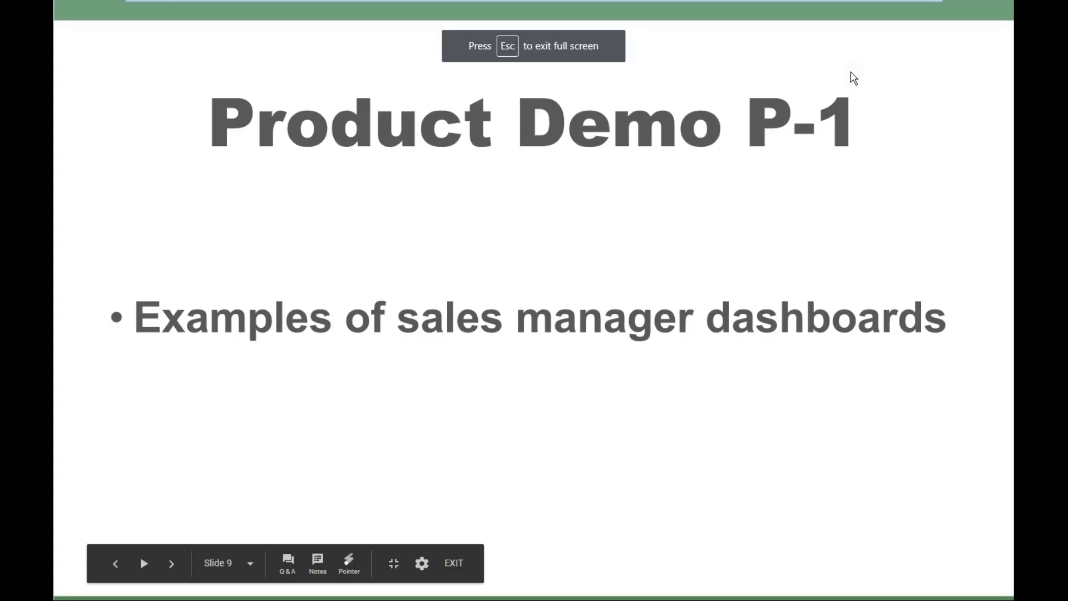
left_click(171, 563)
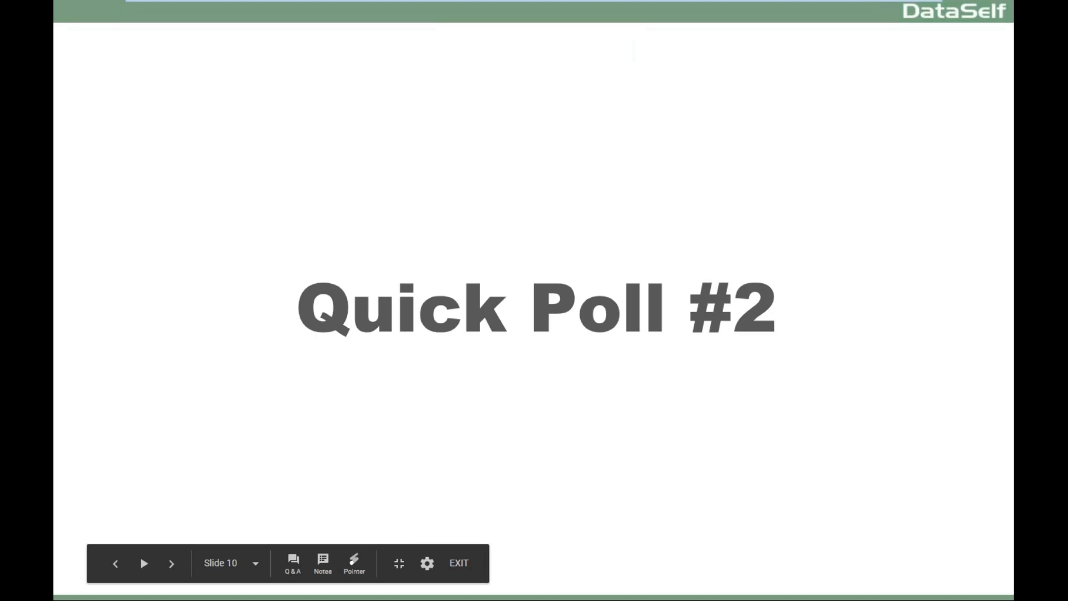
left_click(171, 564)
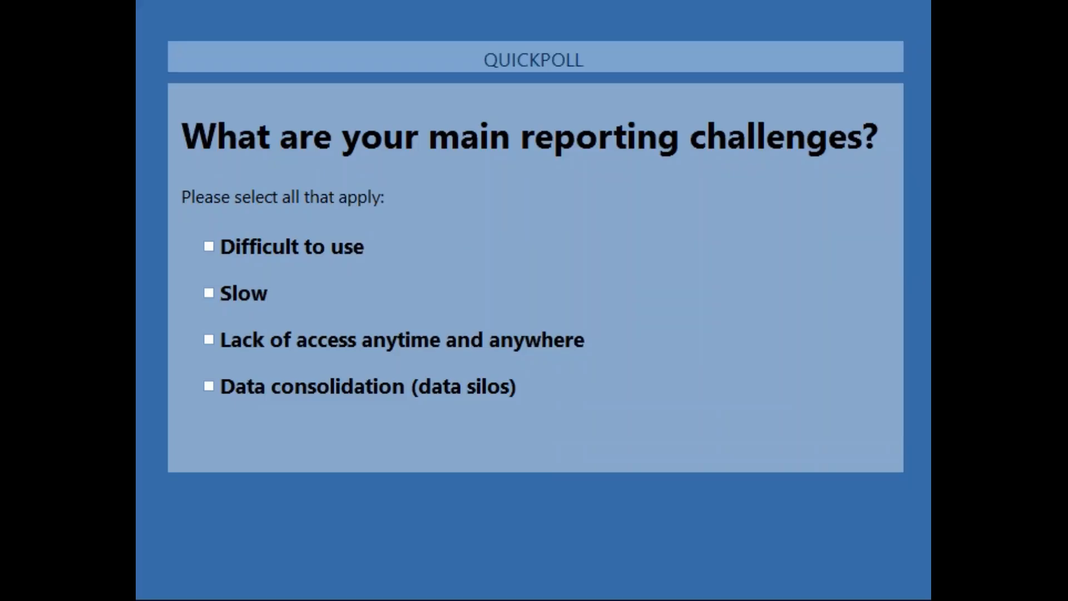